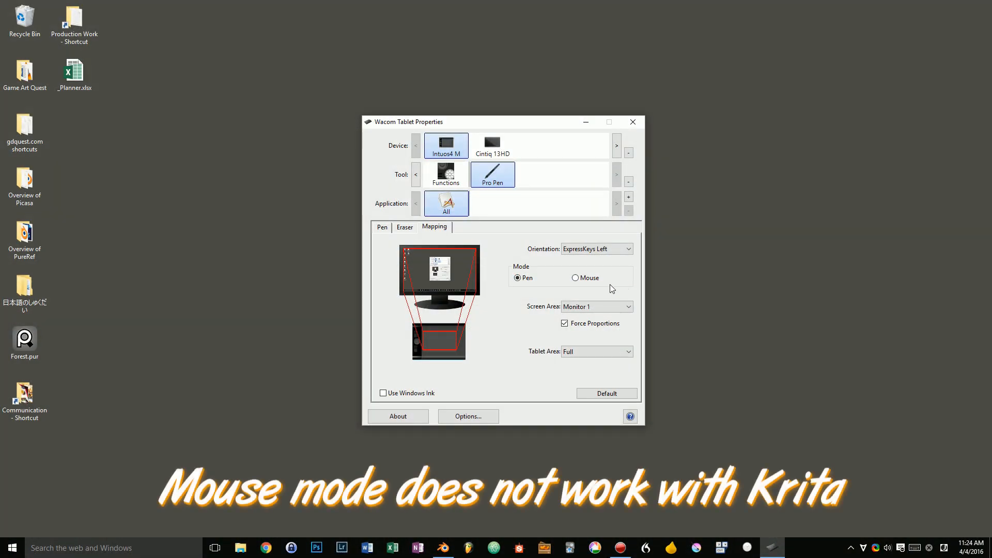
- Set the Intuos4 M pen's tracking mode to Mouse, revealing height, acceleration and speed sliders
click(576, 277)
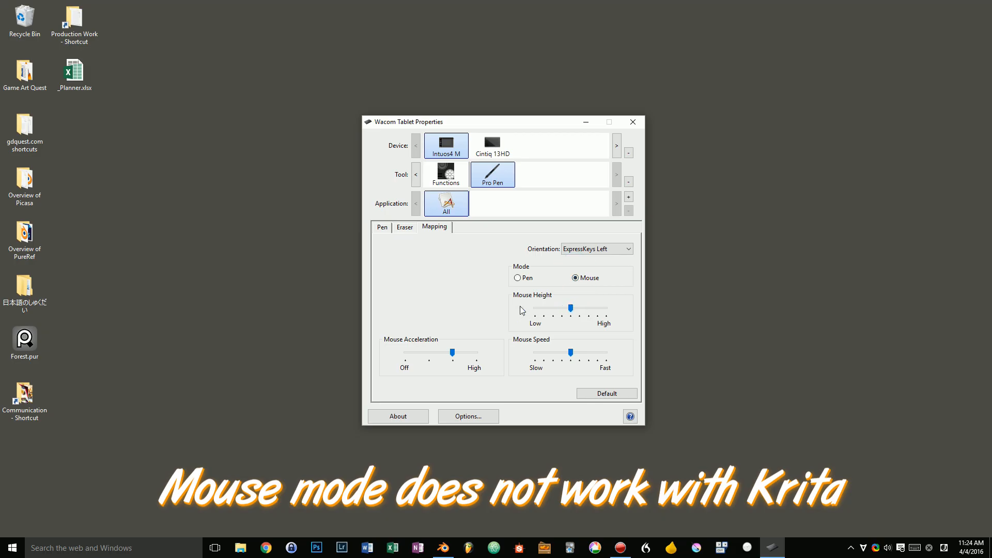